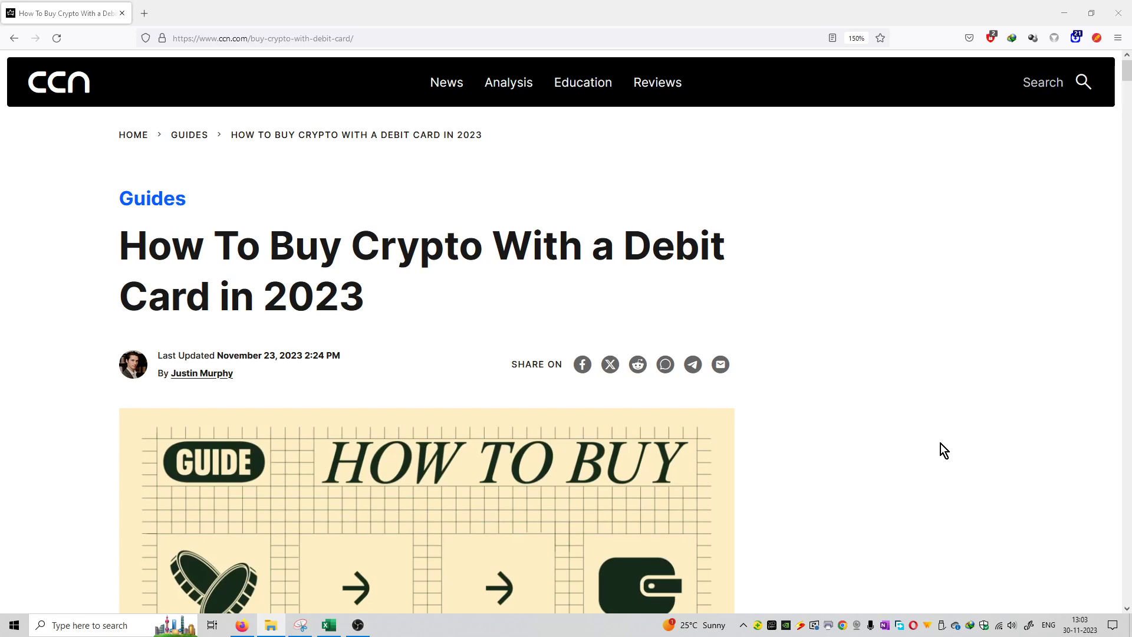
Scroll from the article title to the five-site 'Best Sites To Buy Crypto With a Debit Card' list
scroll("down", 3)
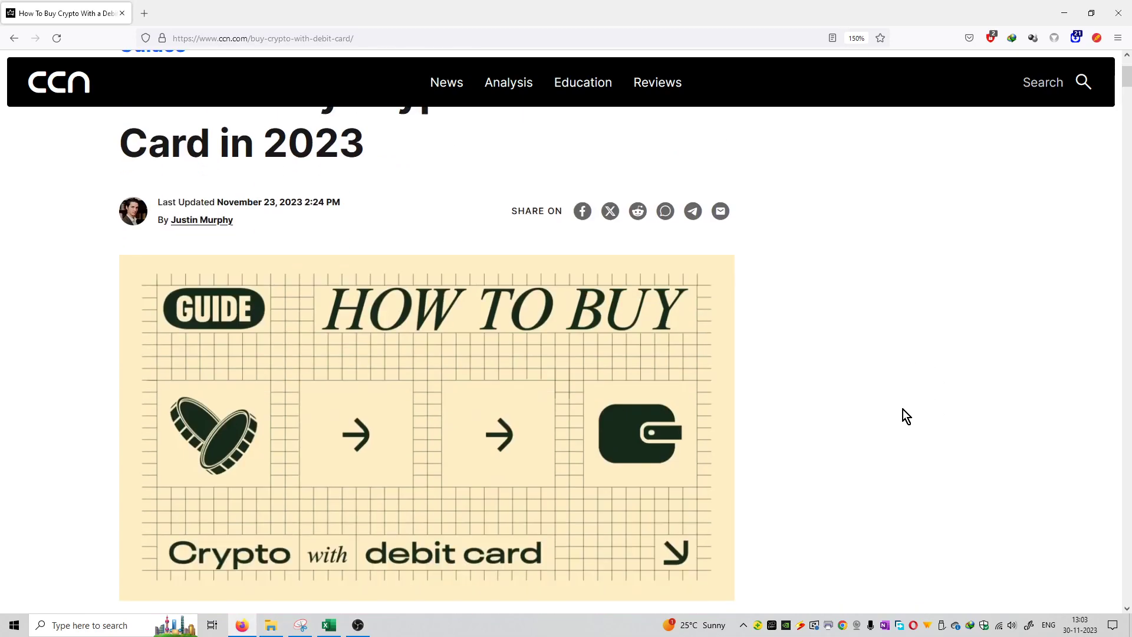
scroll("down", 3)
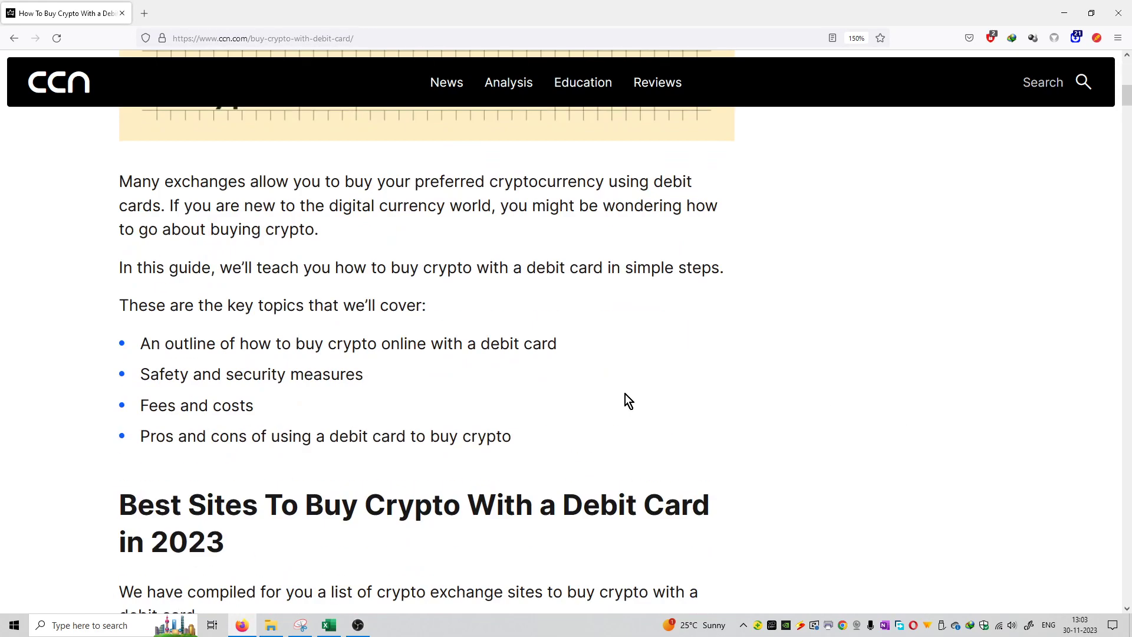
scroll("down", 3)
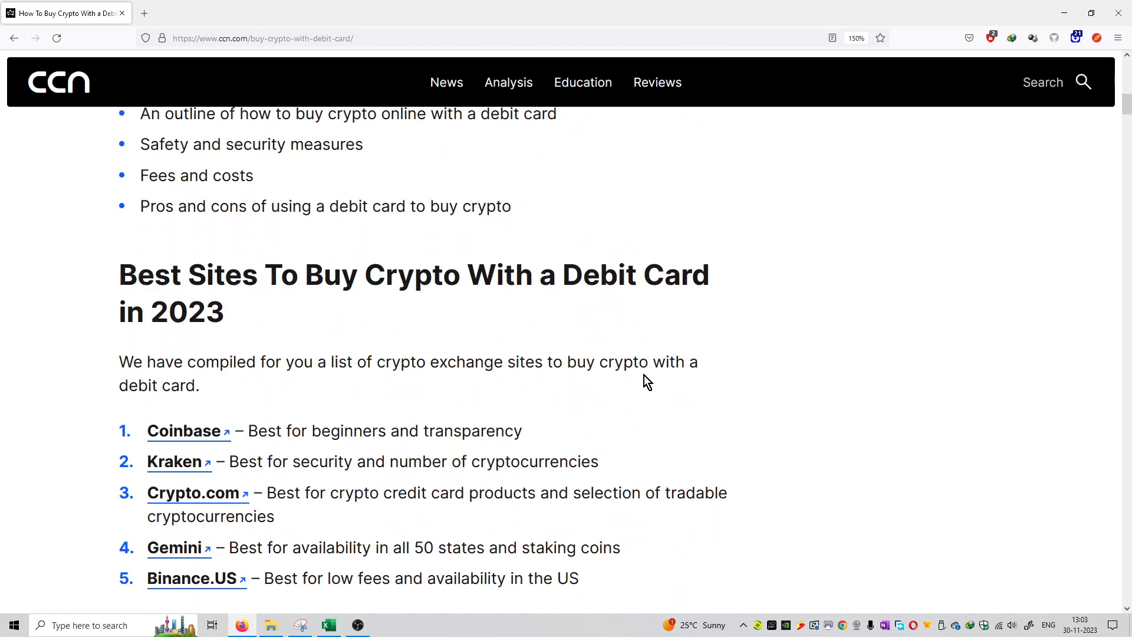
scroll("down", 3)
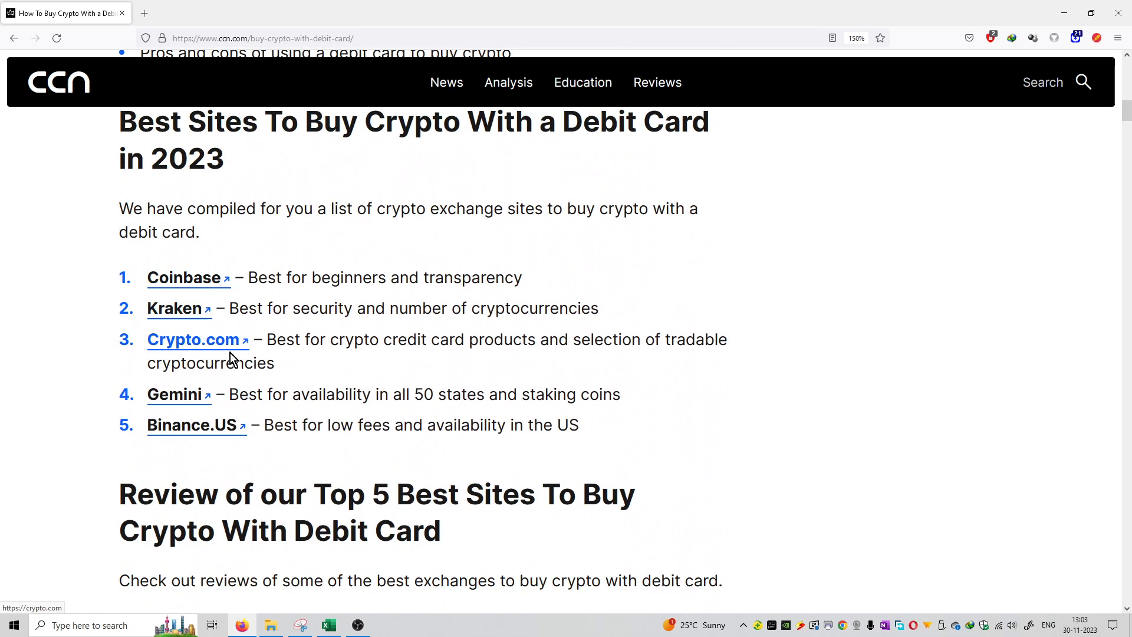
mouse_move(661, 429)
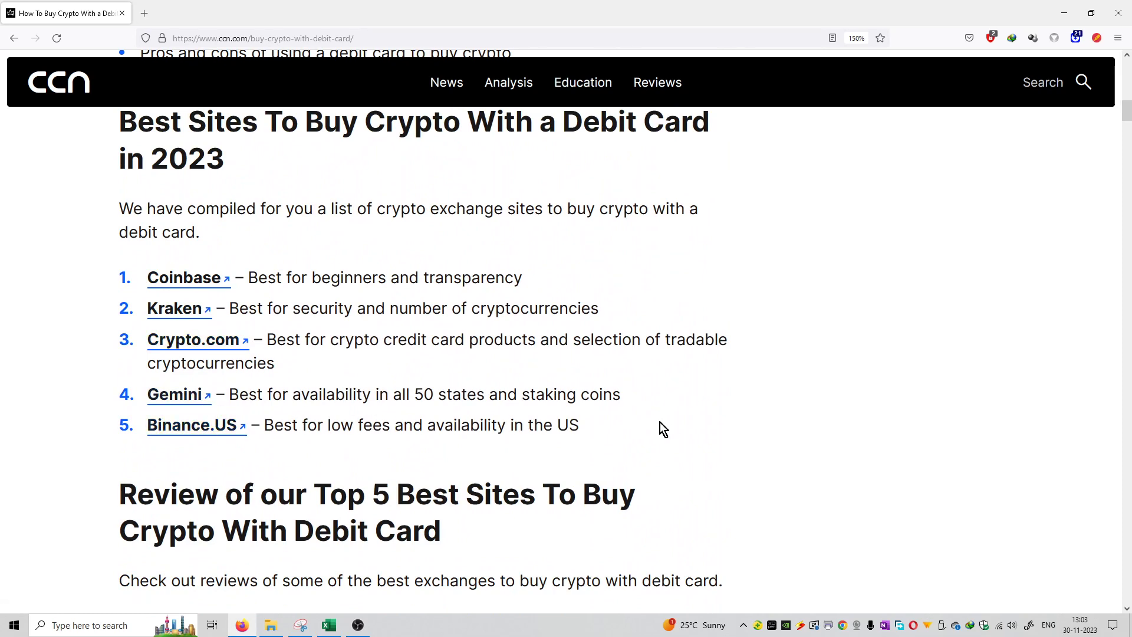
mouse_move(515, 359)
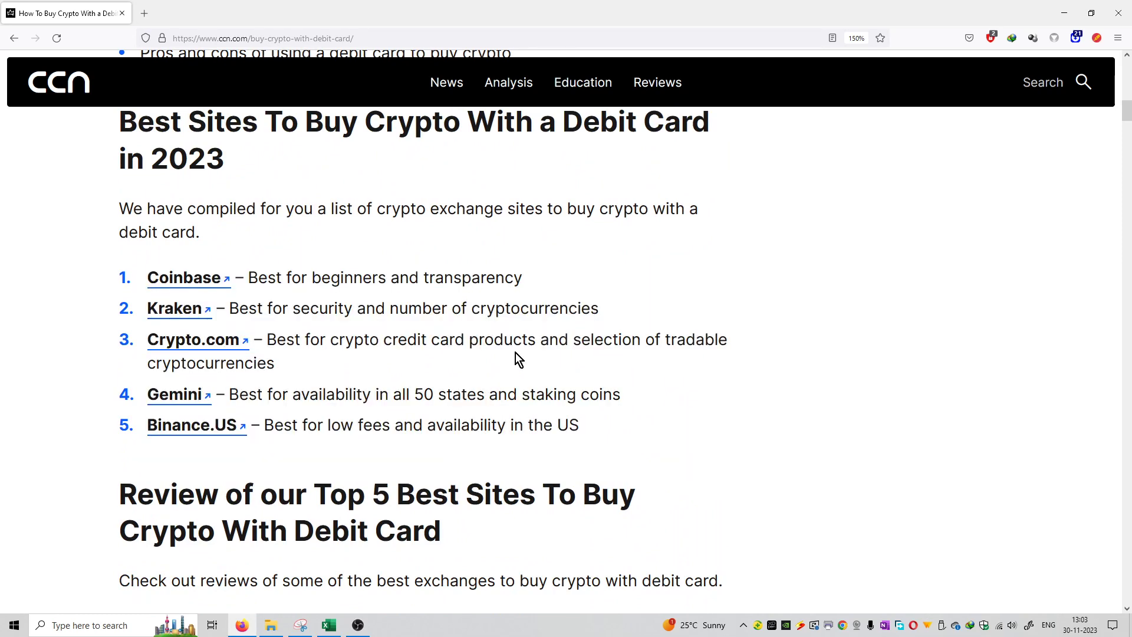
Scroll through the Coinbase and Kraken reviews to the '3. Crypto.com Review' heading
scroll("down", 3)
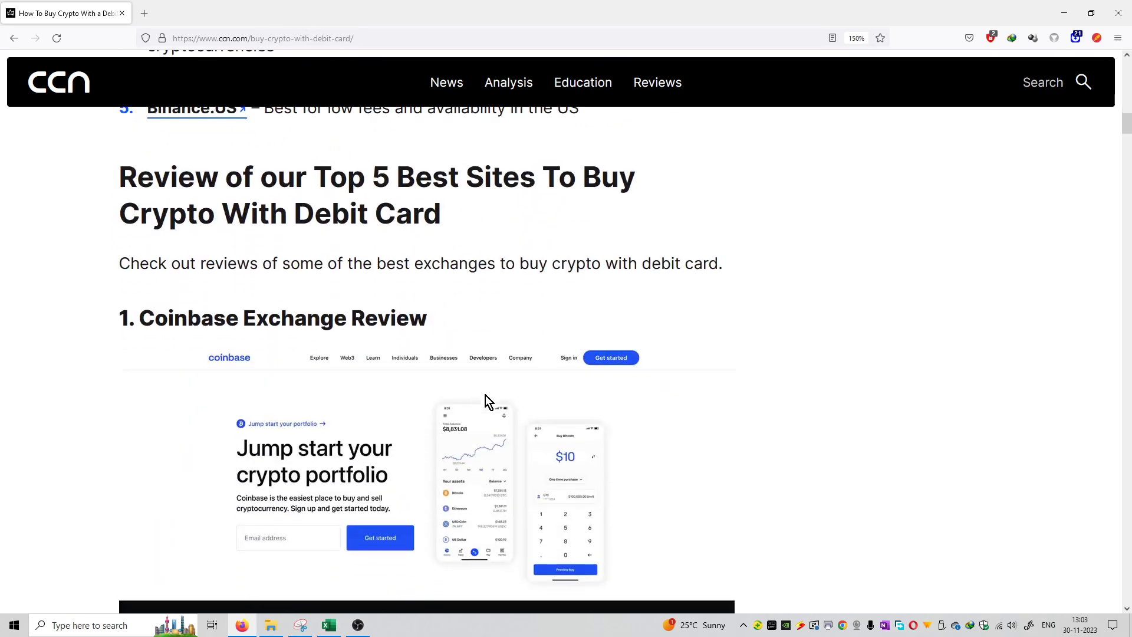
scroll("down", 3)
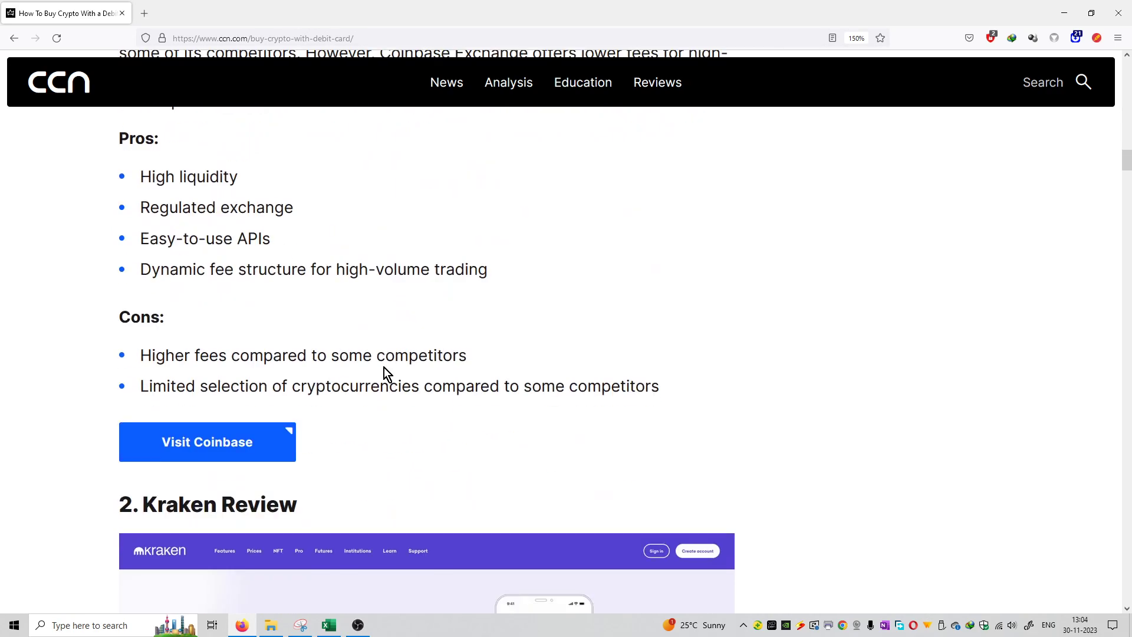
scroll("up", 3)
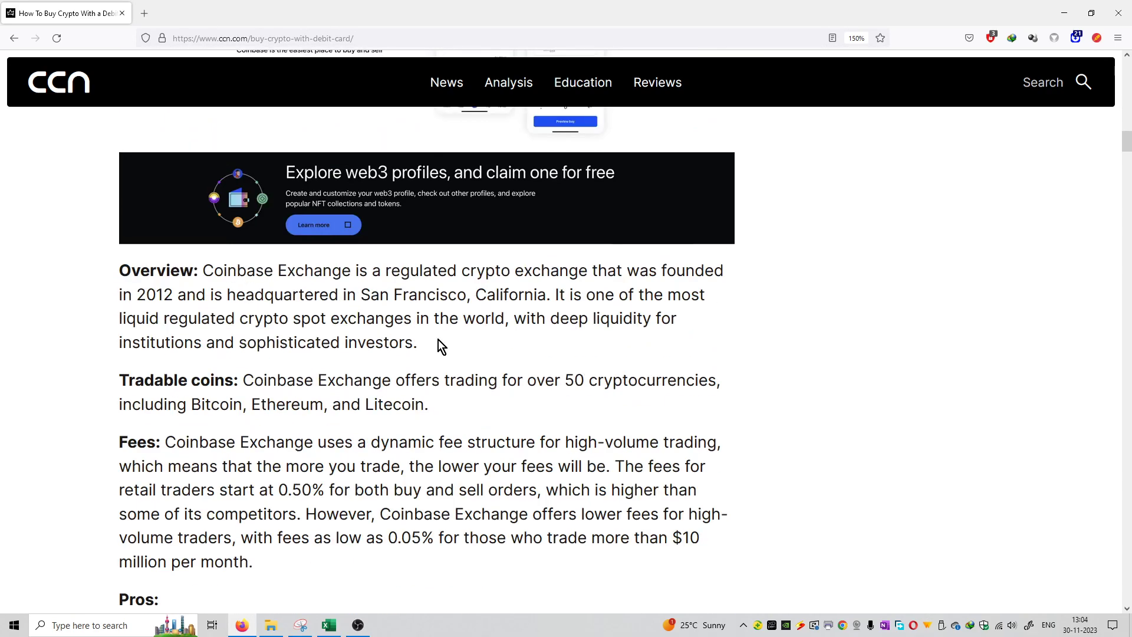
scroll("down", 3)
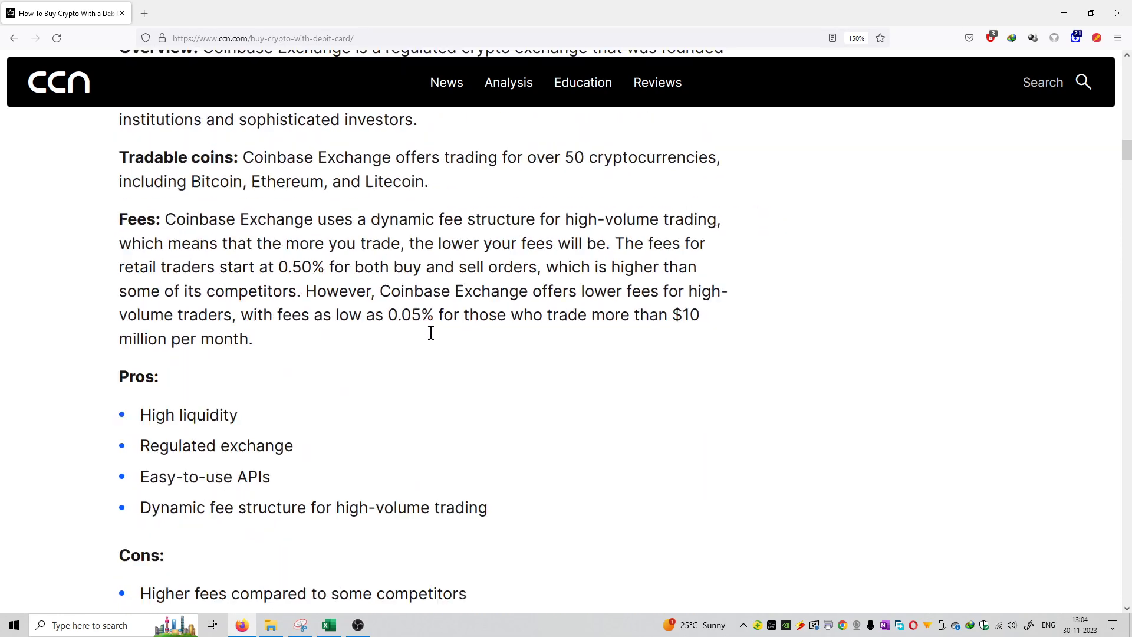
scroll("down", 3)
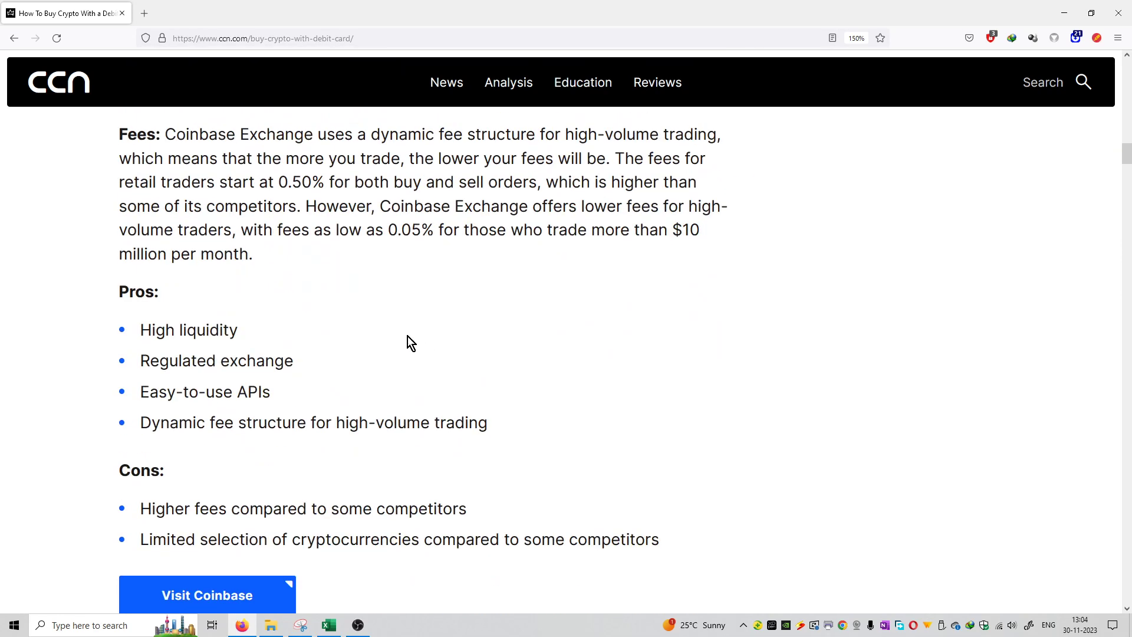
mouse_move(193, 412)
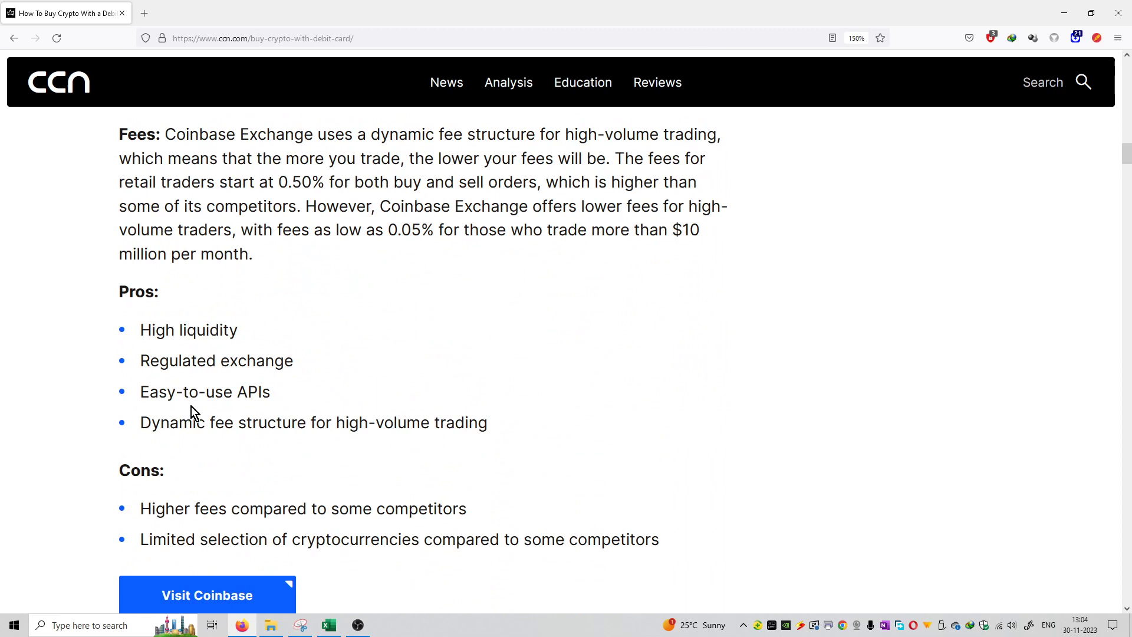
mouse_move(291, 459)
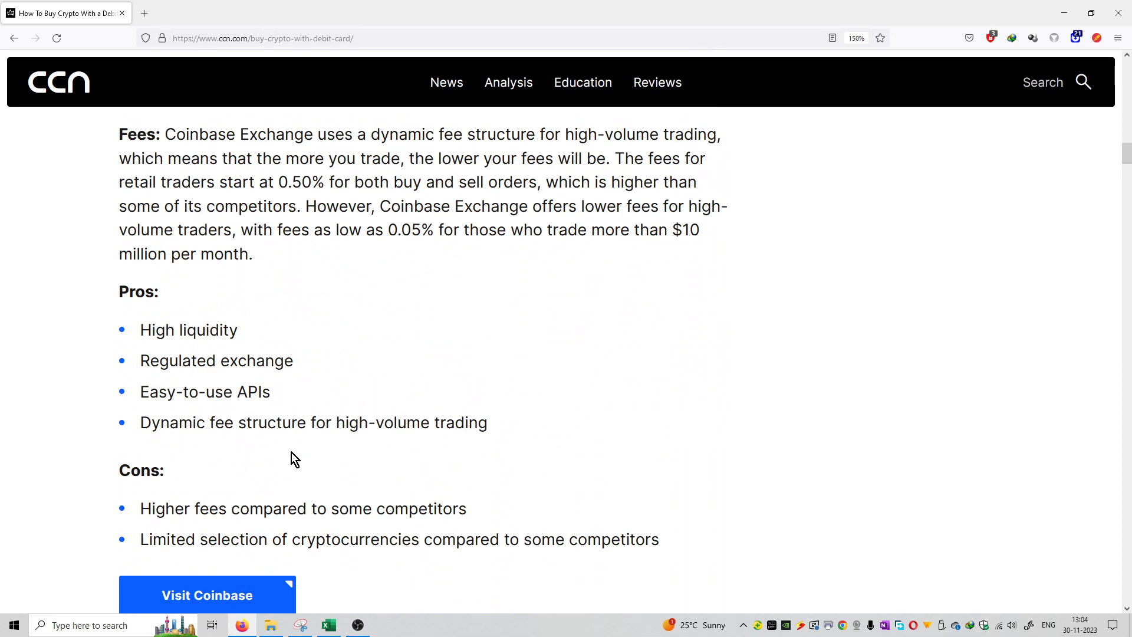
mouse_move(254, 517)
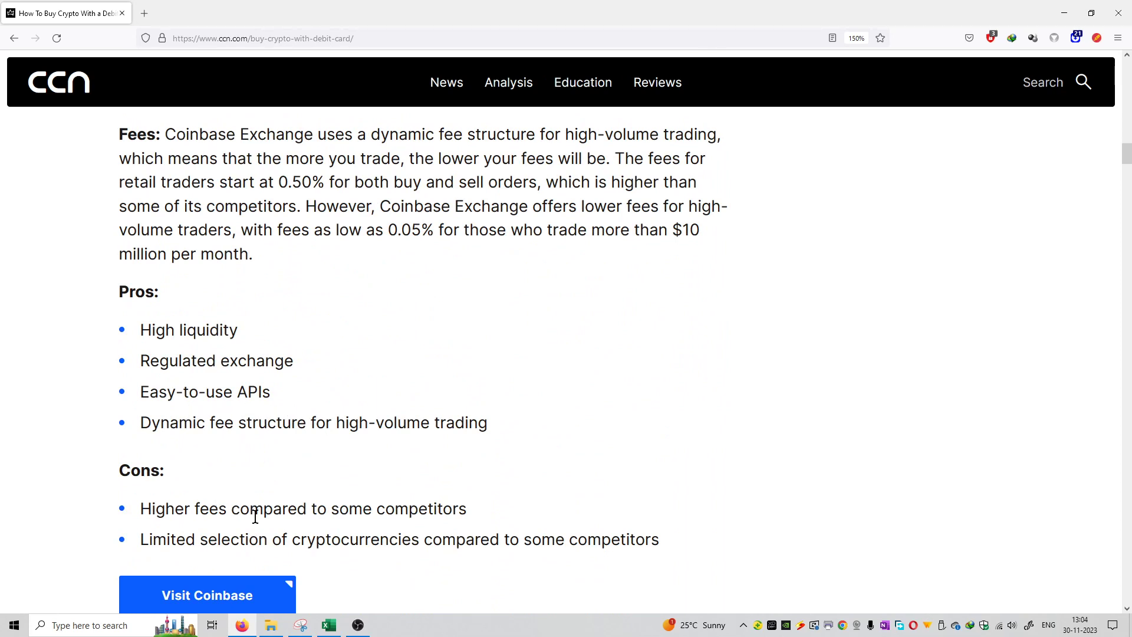
mouse_move(155, 541)
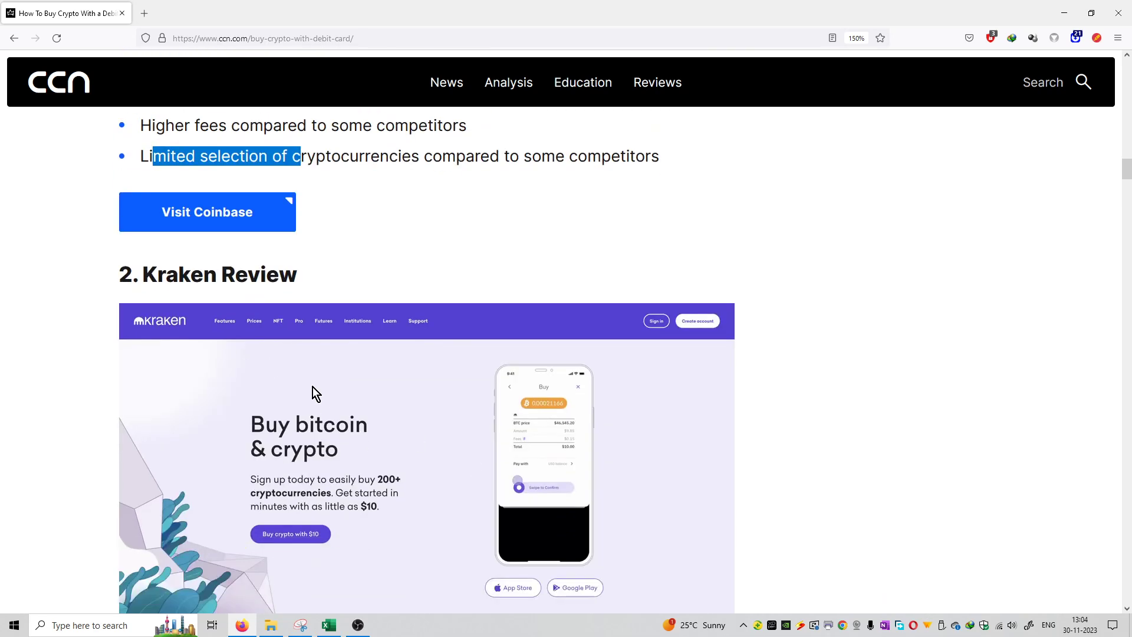
scroll("down", 3)
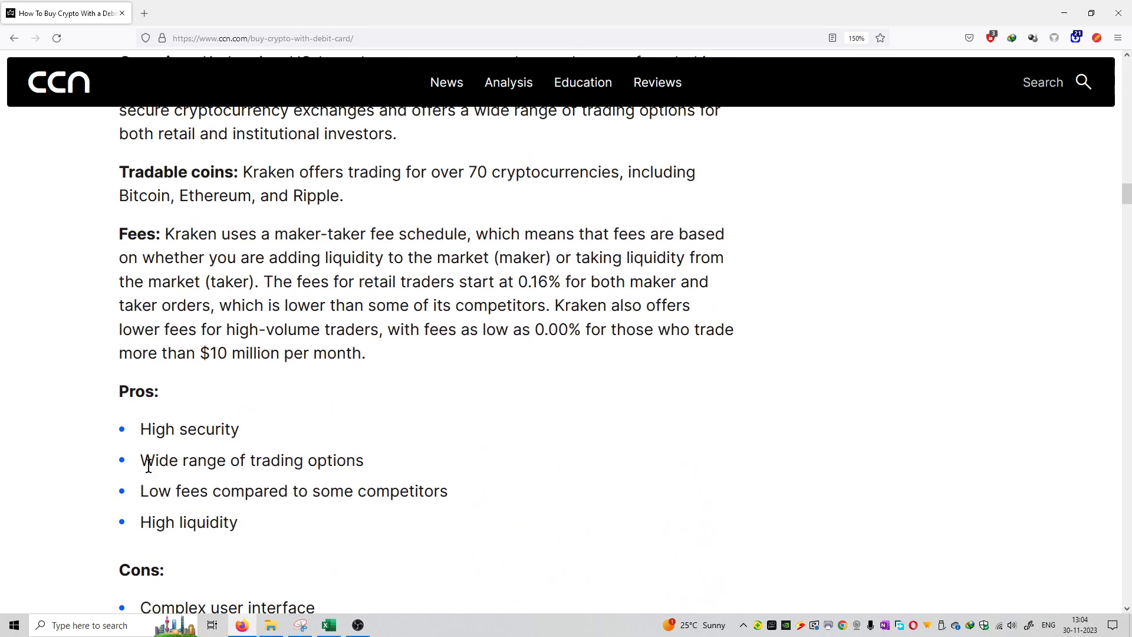
mouse_move(262, 536)
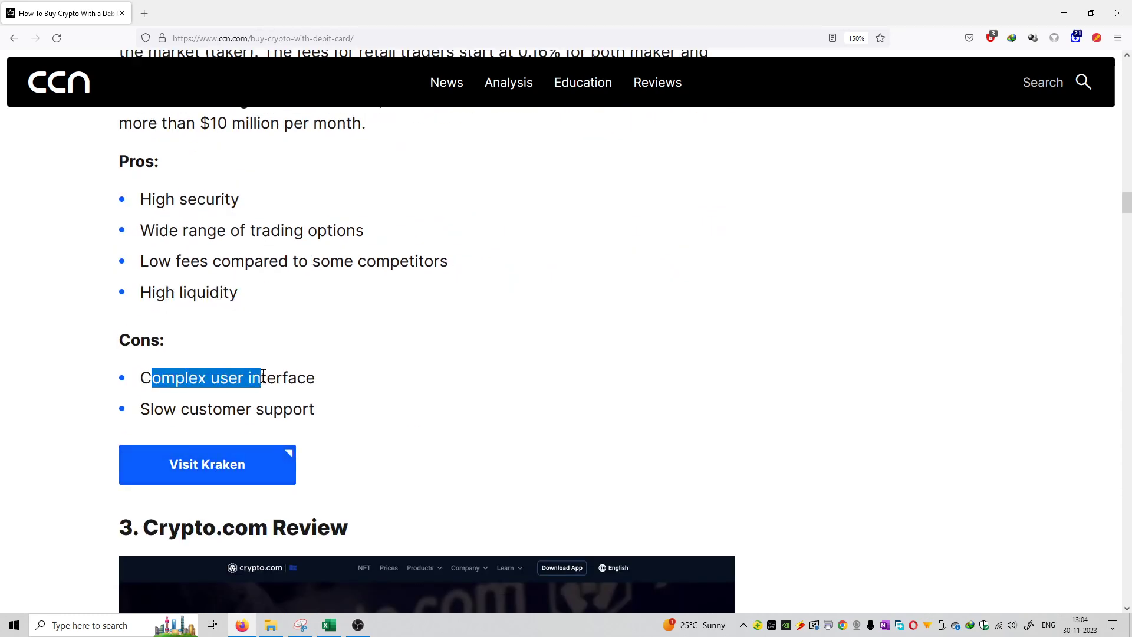
scroll("down", 3)
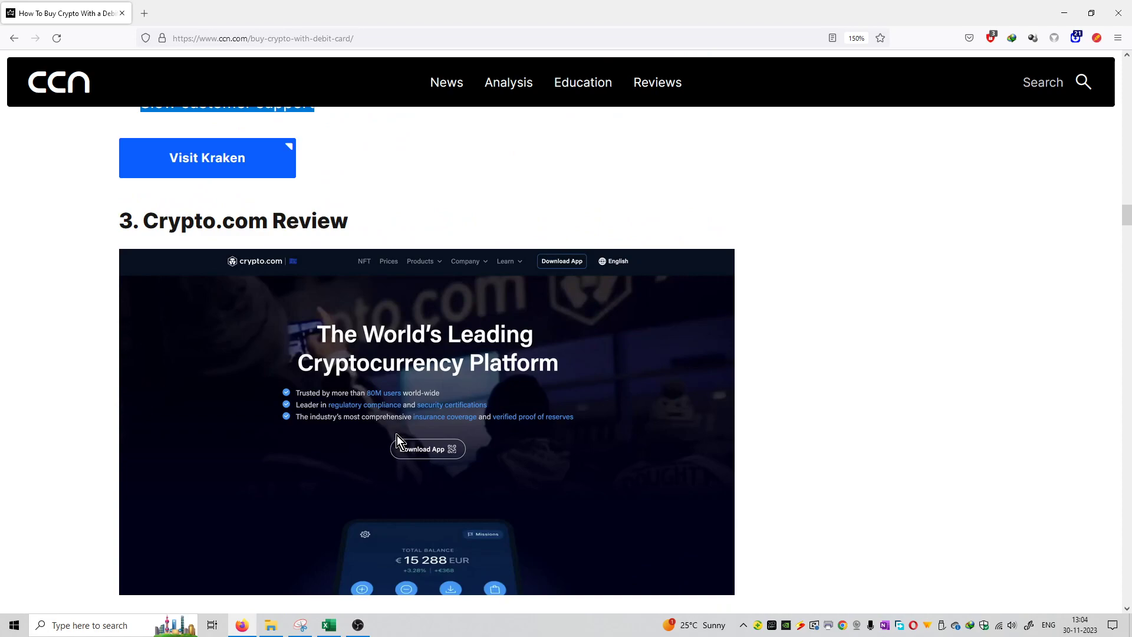
scroll("down", 3)
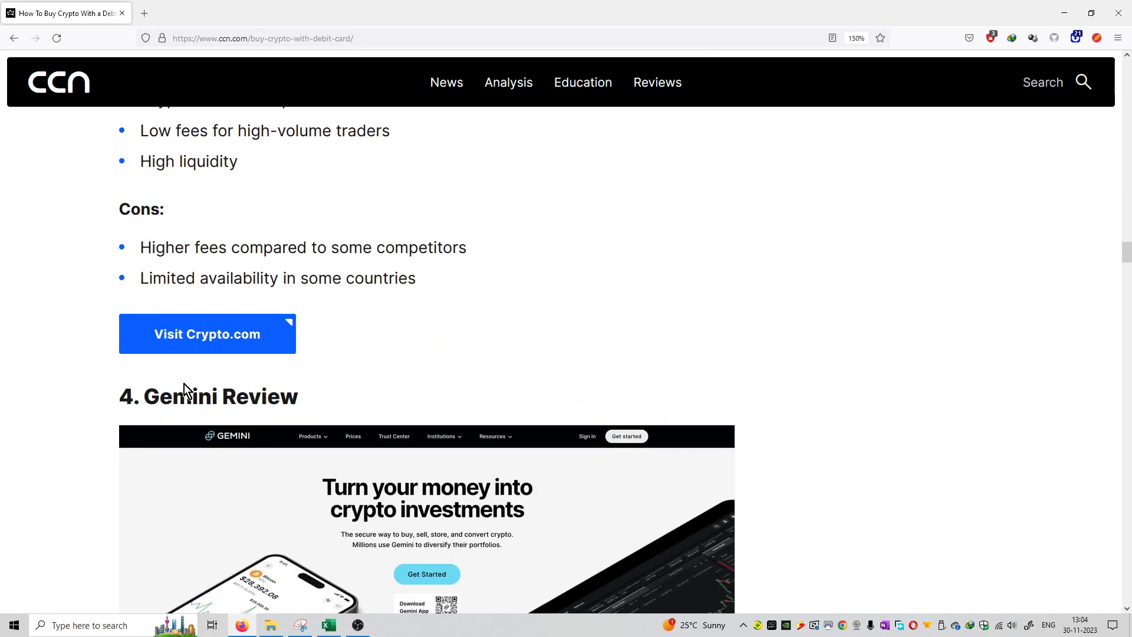
Highlight 'Guide to Buying' in the step-by-step heading, then scroll to the FAQs
scroll("up", 3)
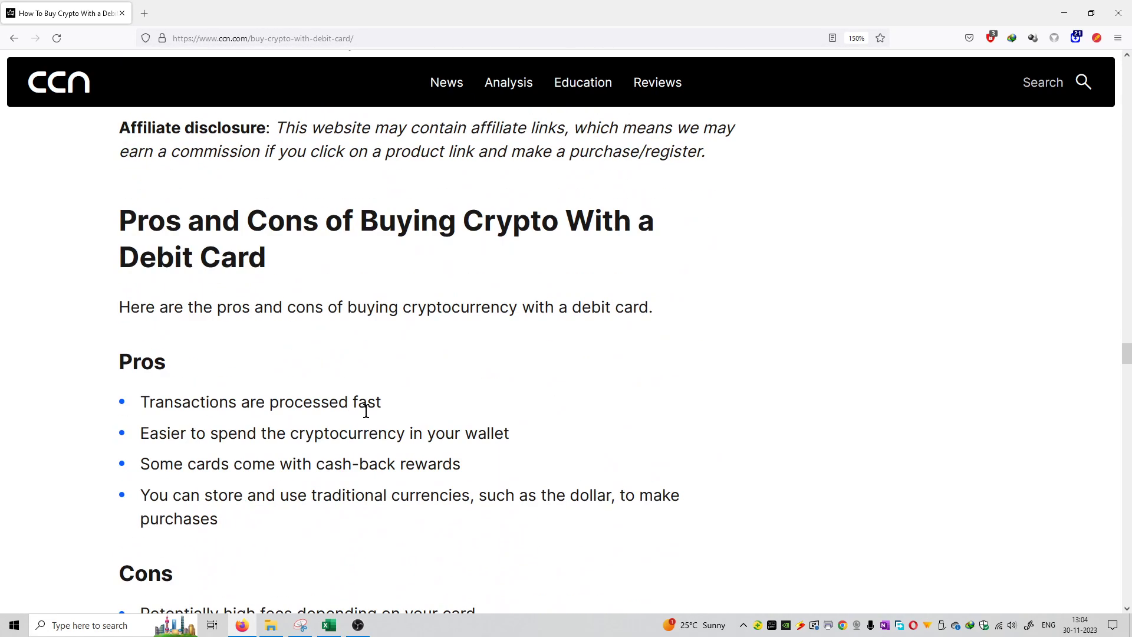
scroll("down", 3)
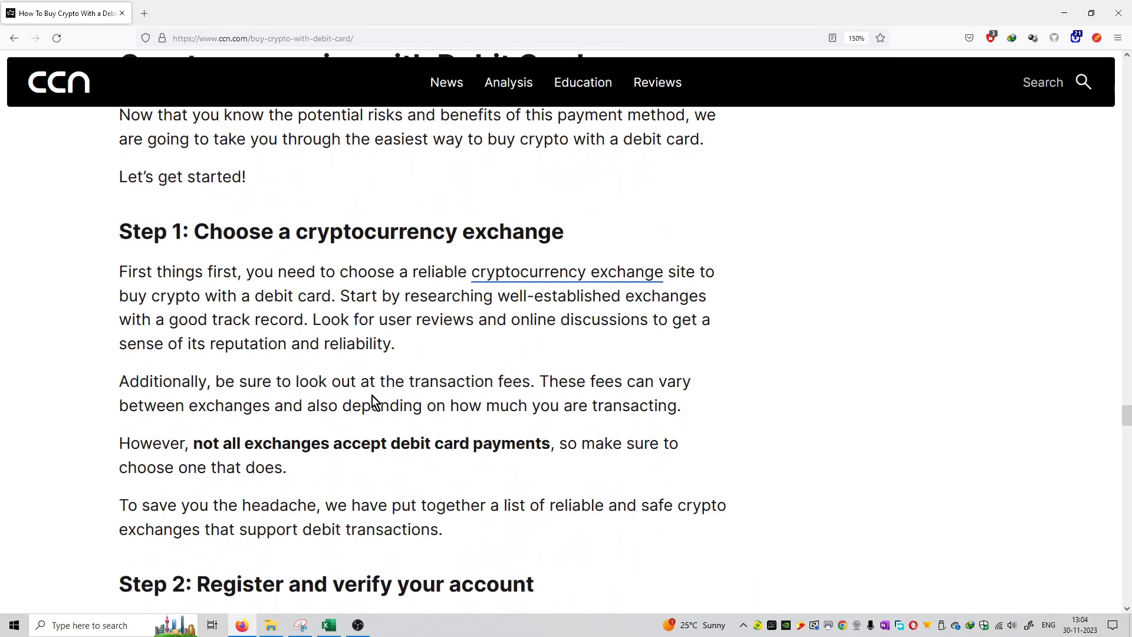
scroll("up", 3)
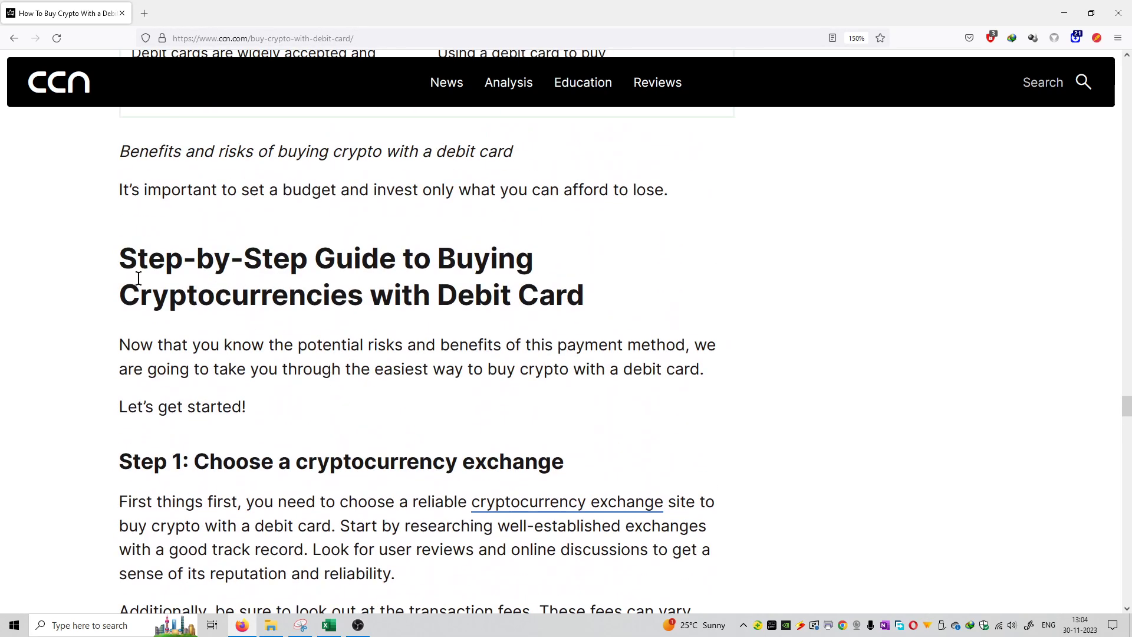
left_click_drag(314, 258, 536, 258)
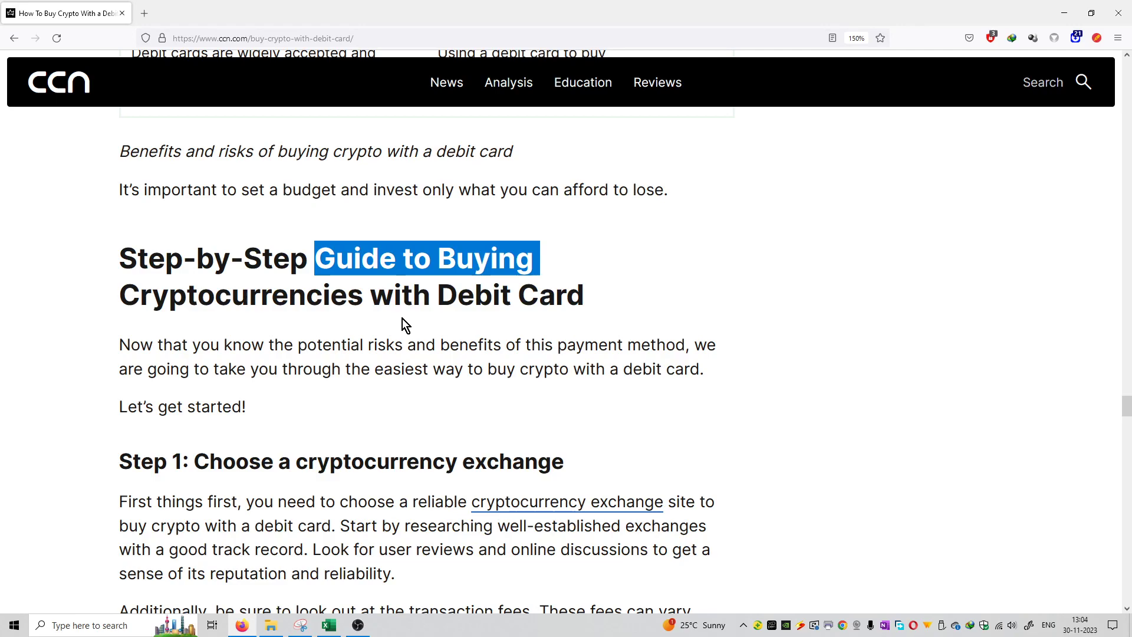
scroll("down", 3)
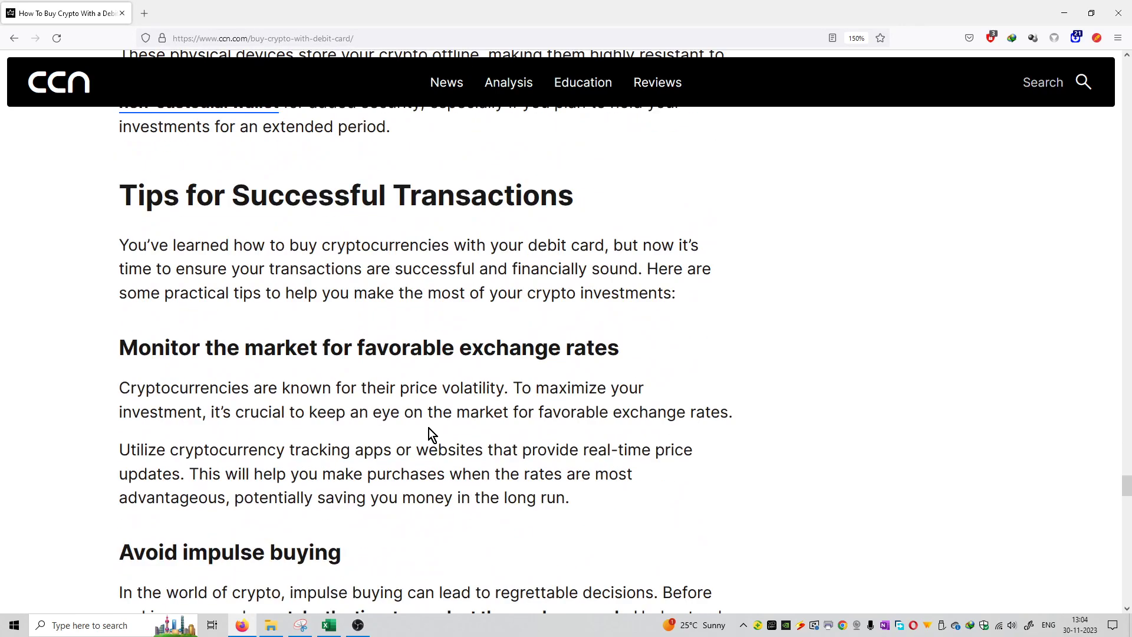
scroll("down", 3)
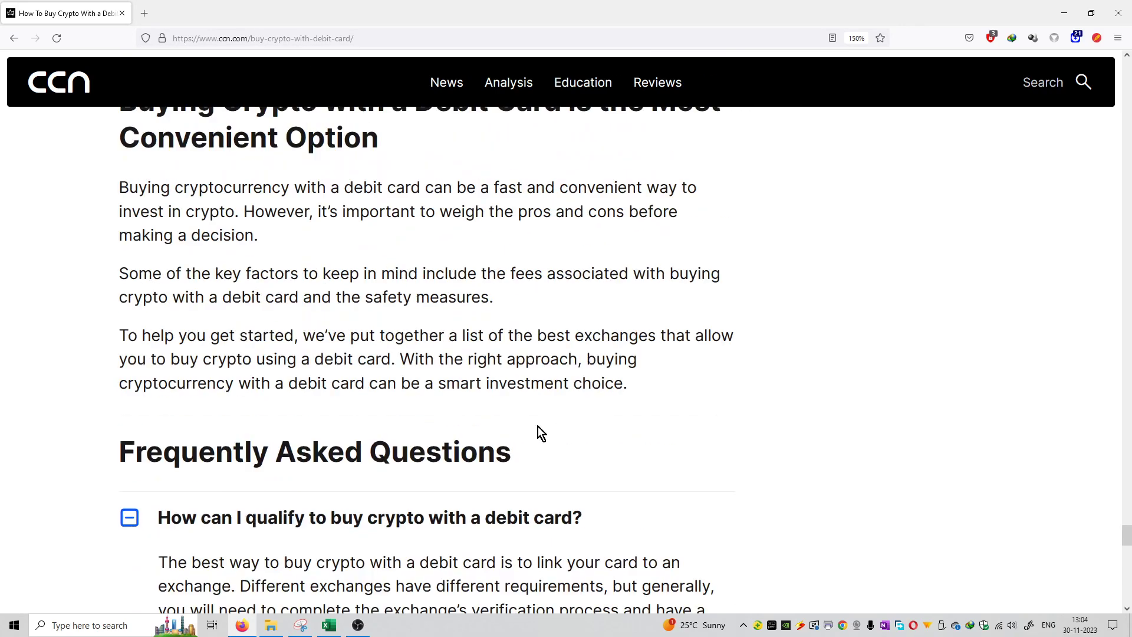
Scroll from the FAQ section back to the Crypto.com review's fees, pros and cons
scroll("down", 3)
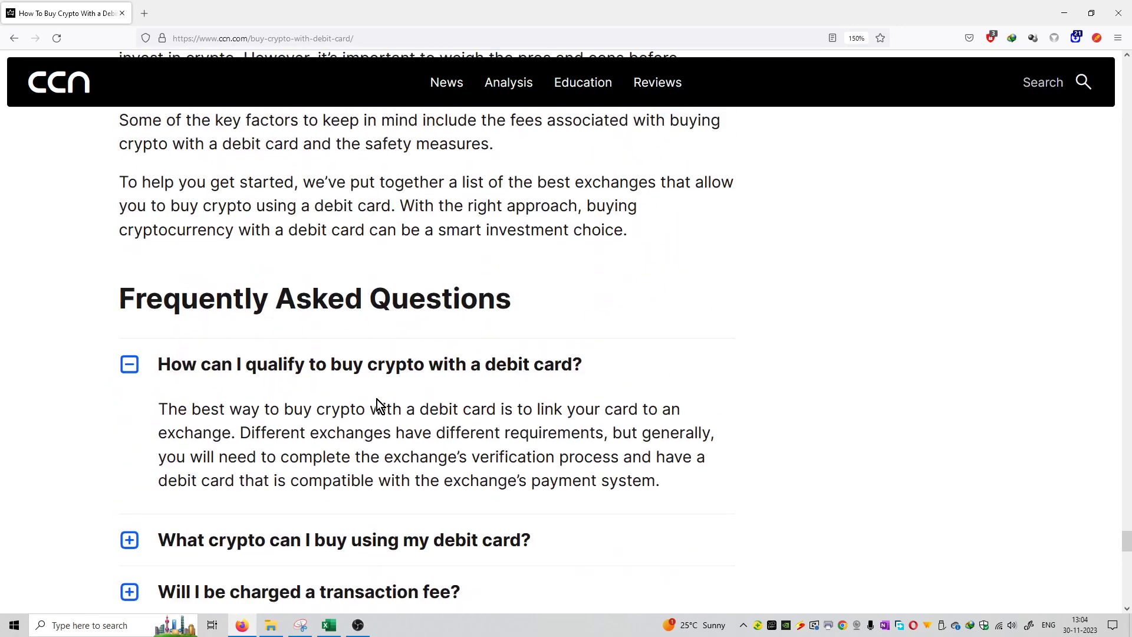
scroll("down", 3)
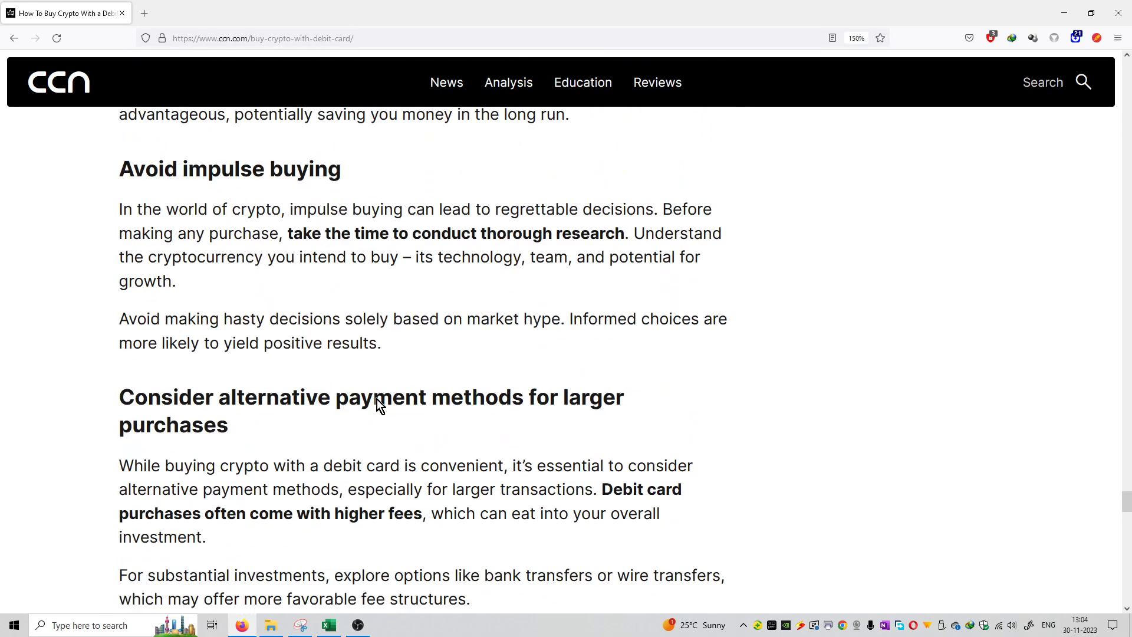
scroll("down", 3)
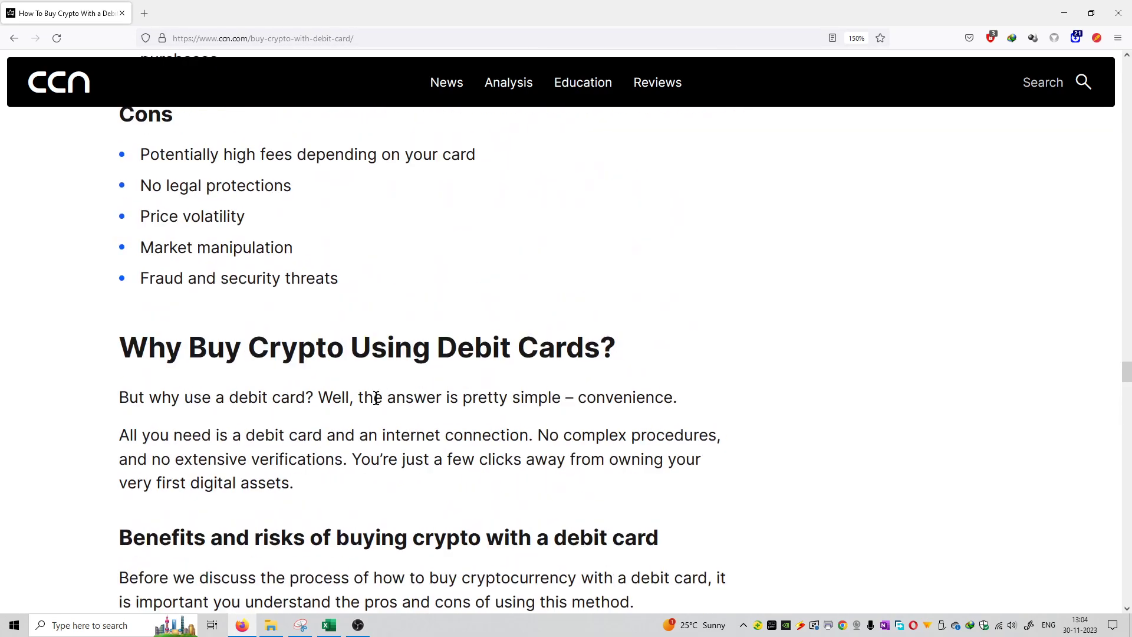
scroll("down", 3)
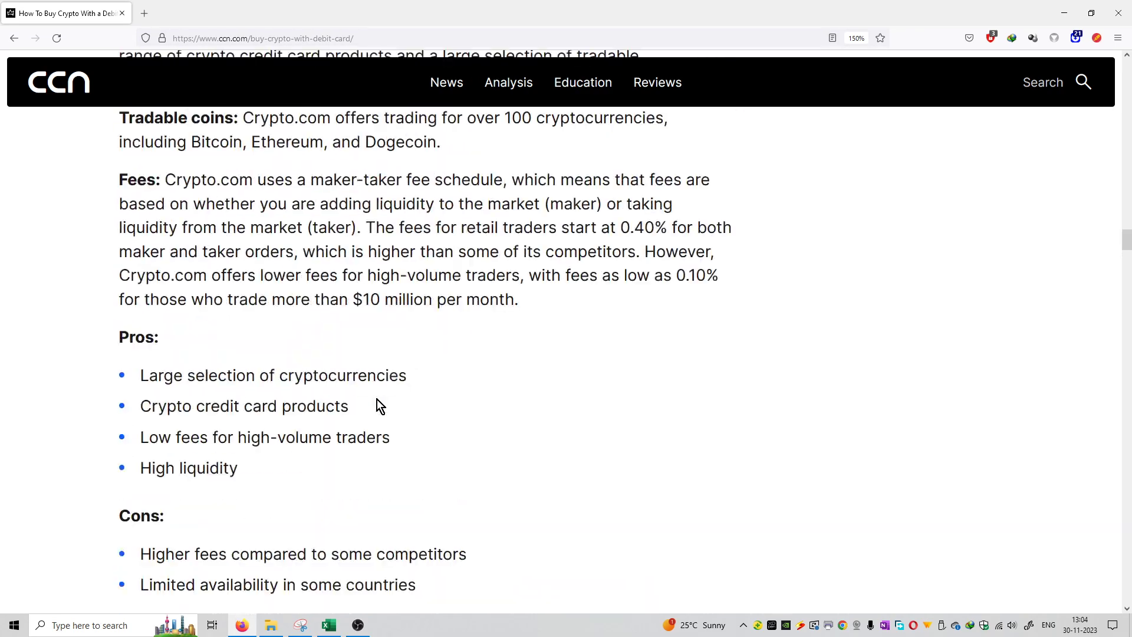